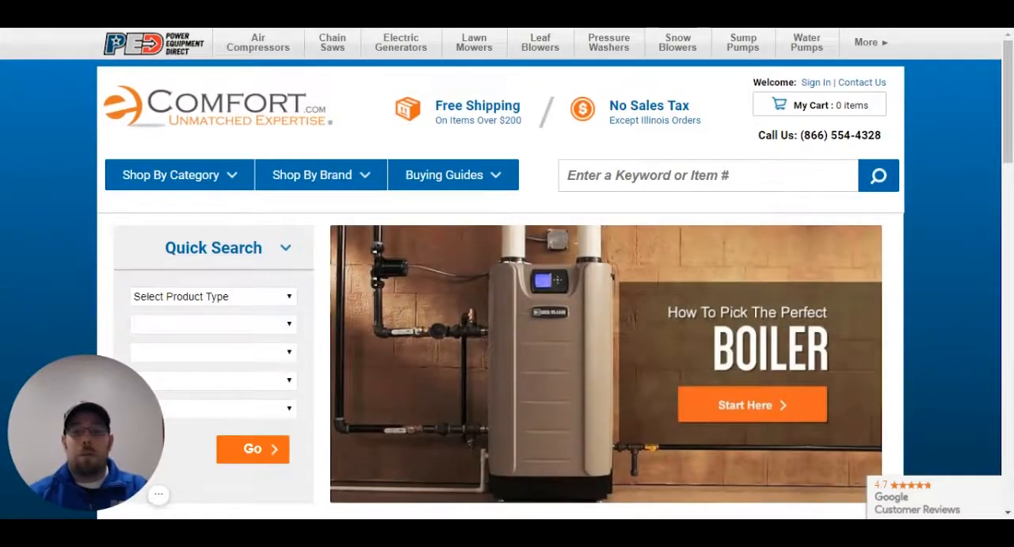
{"action": "mouse_move", "coordinate": [941, 210]}
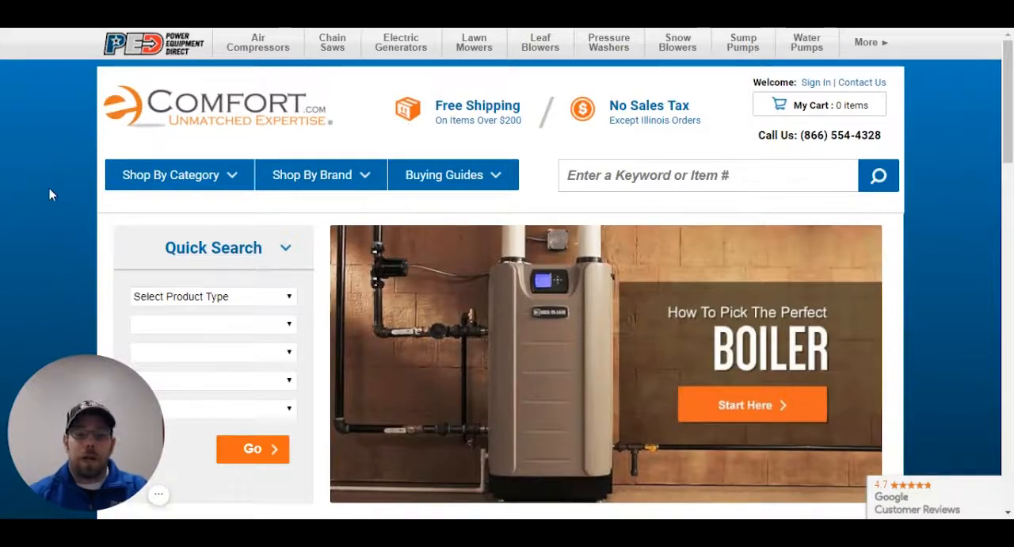
Scroll the eComfort homepage down to the Cooling category showing the Mini Split Sizing Calculator link.
{"action": "scroll", "scroll_direction": "down", "scroll_amount": 3}
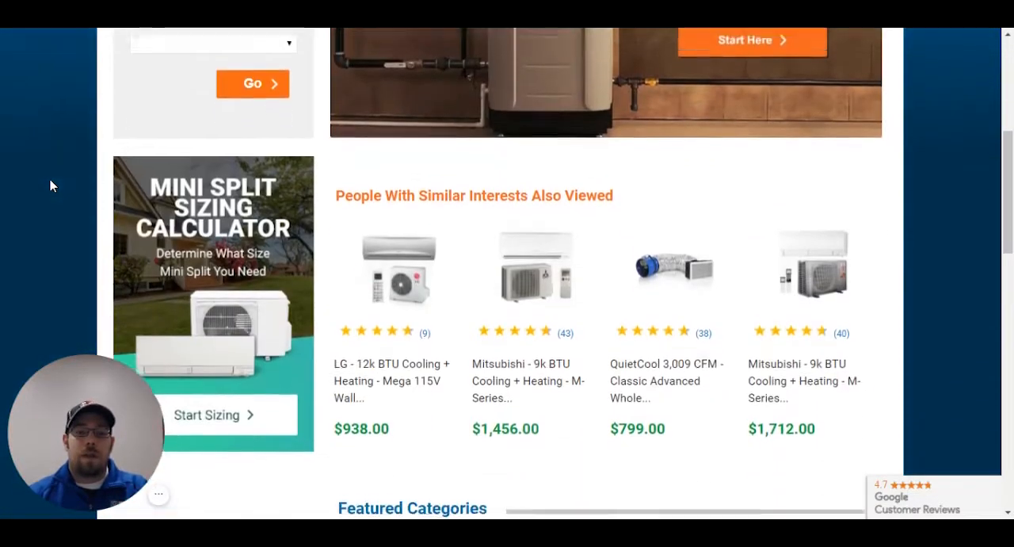
{"action": "scroll", "scroll_direction": "down", "scroll_amount": 3}
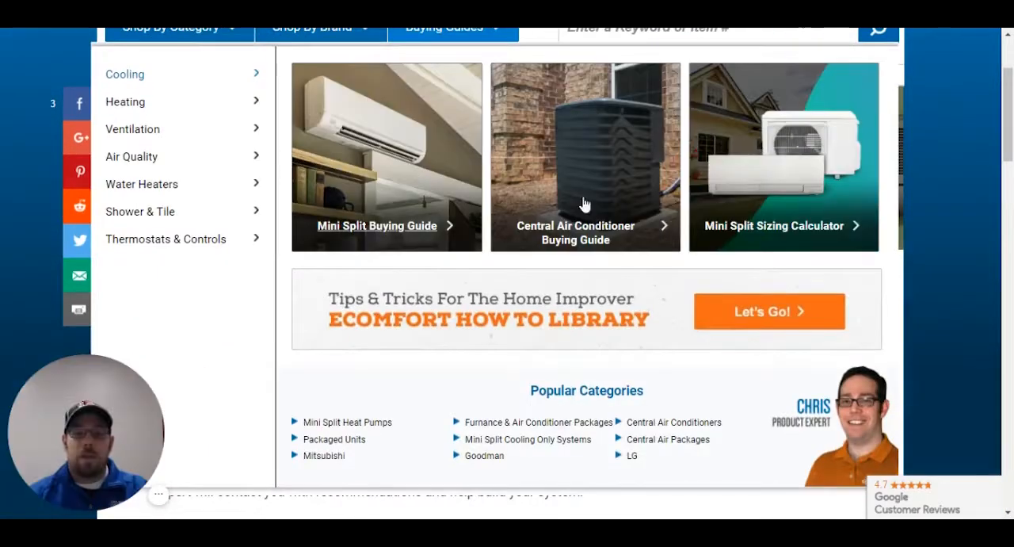
Estimate loads for a 400 sq ft room in ZIP 79938, built 1975-2000 (6,100 BTU/hr).
{"action": "left_click", "coordinate": [775, 226]}
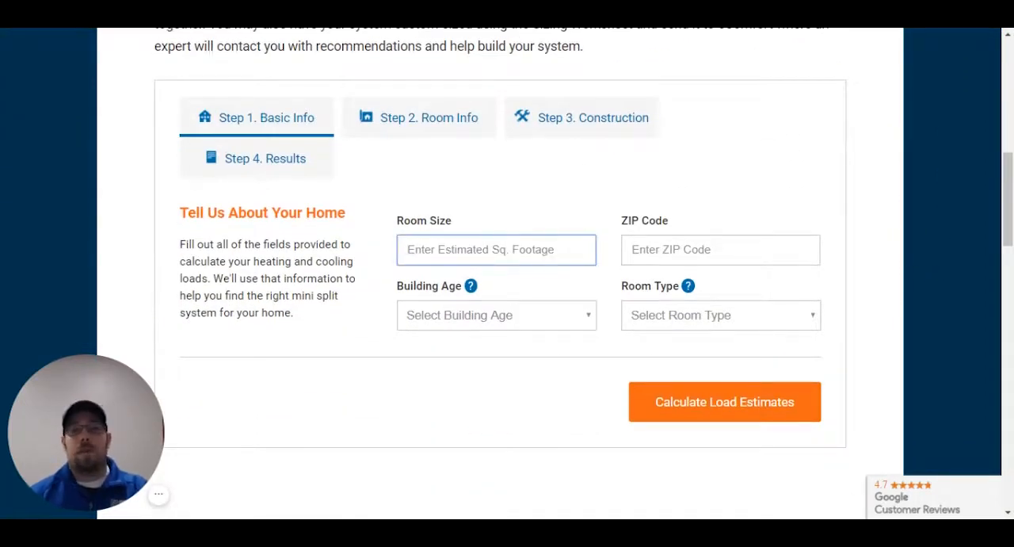
{"action": "type", "text": "40"}
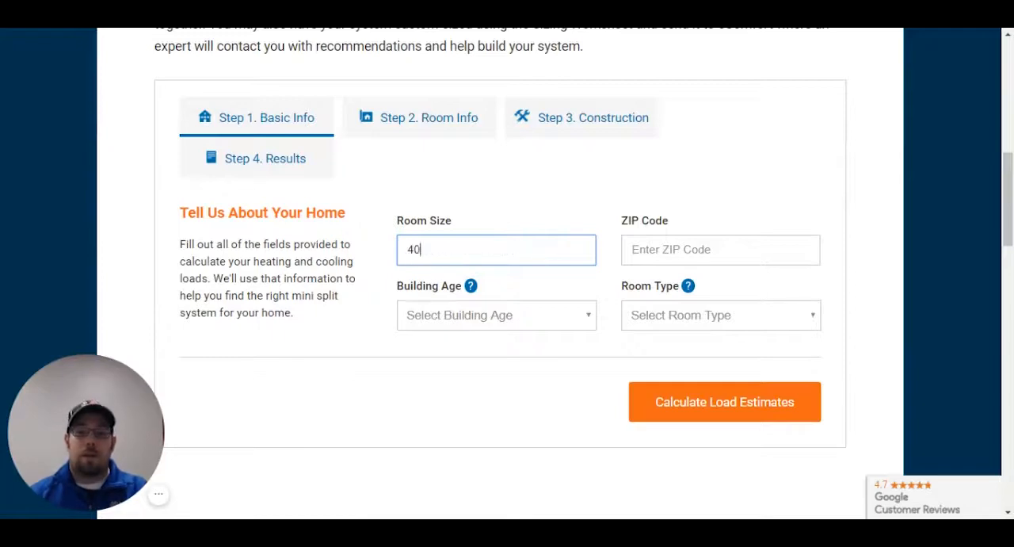
{"action": "left_click", "coordinate": [720, 248]}
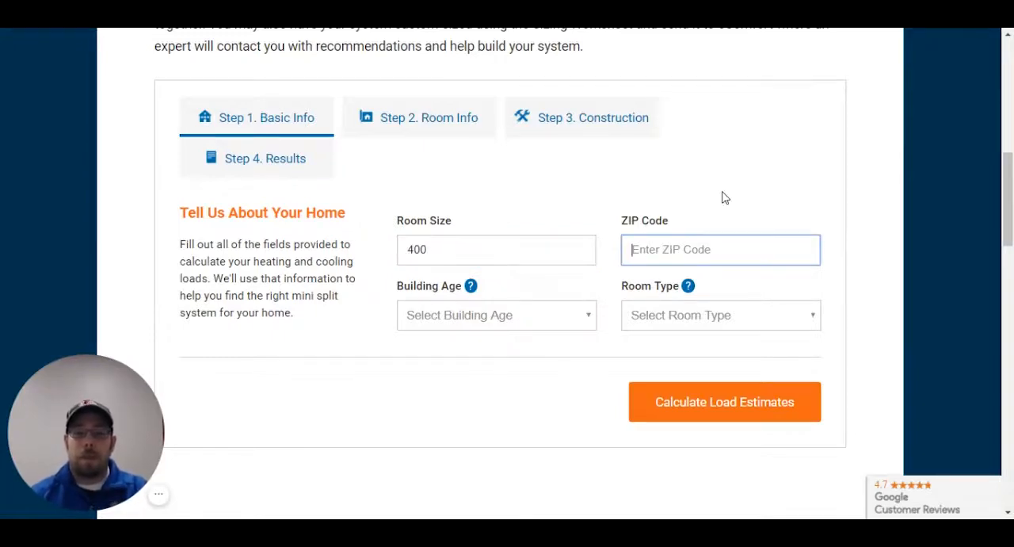
{"action": "type", "text": "79938"}
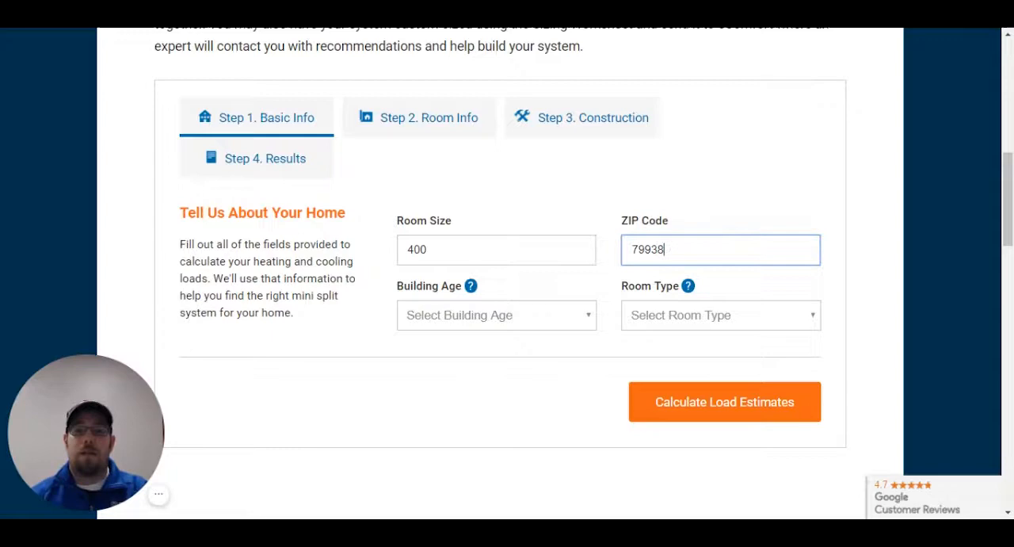
{"action": "left_click", "coordinate": [496, 315]}
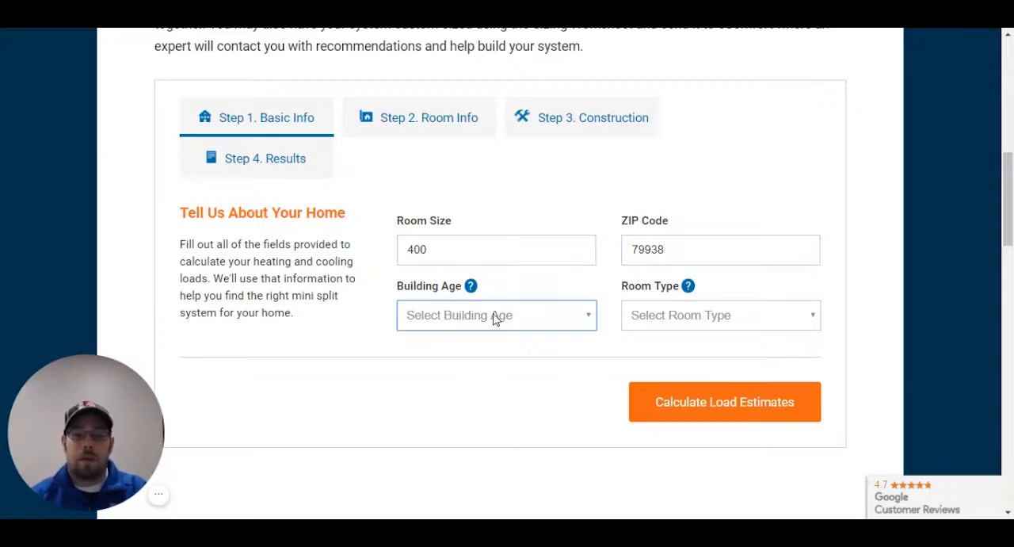
{"action": "mouse_move", "coordinate": [476, 380]}
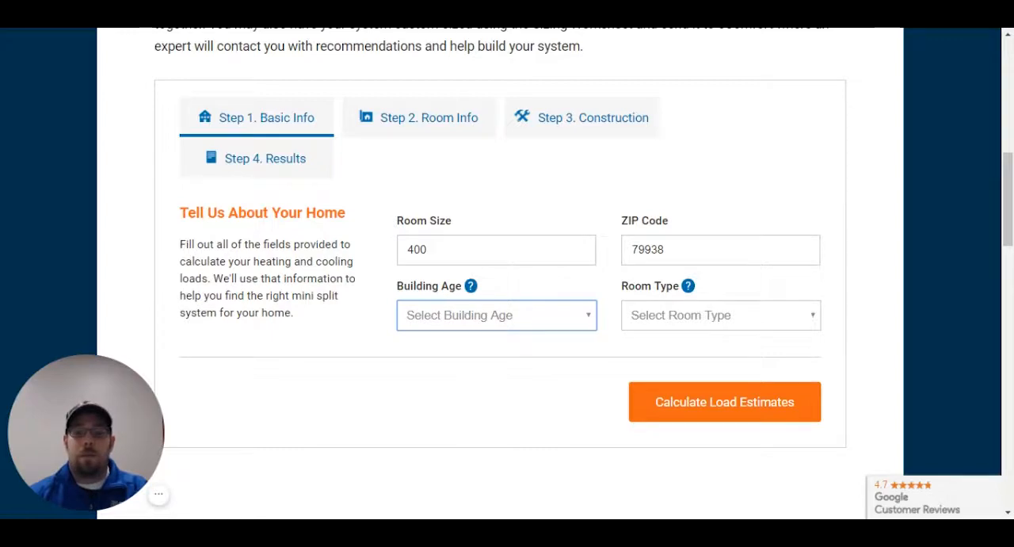
{"action": "left_click", "coordinate": [496, 315]}
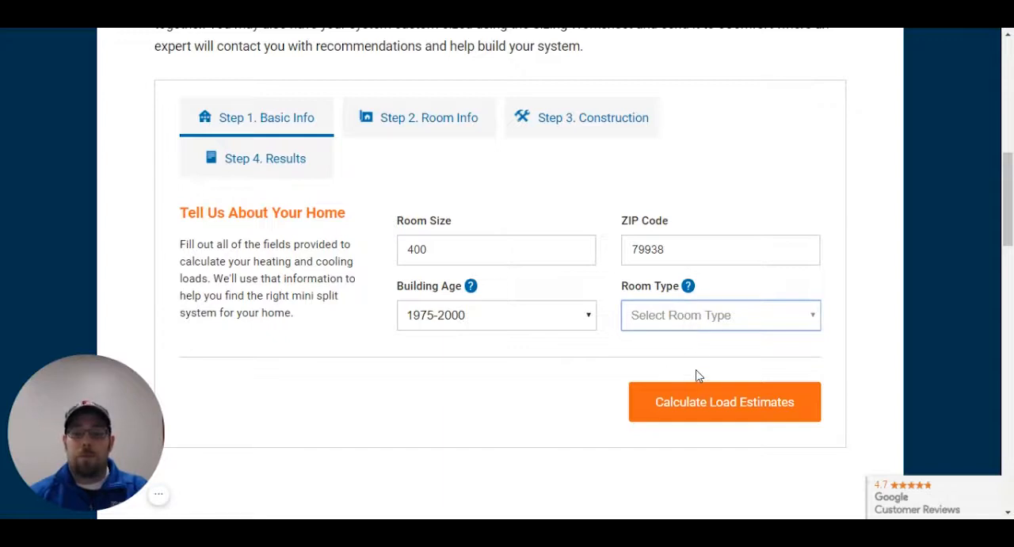
{"action": "left_click", "coordinate": [724, 401]}
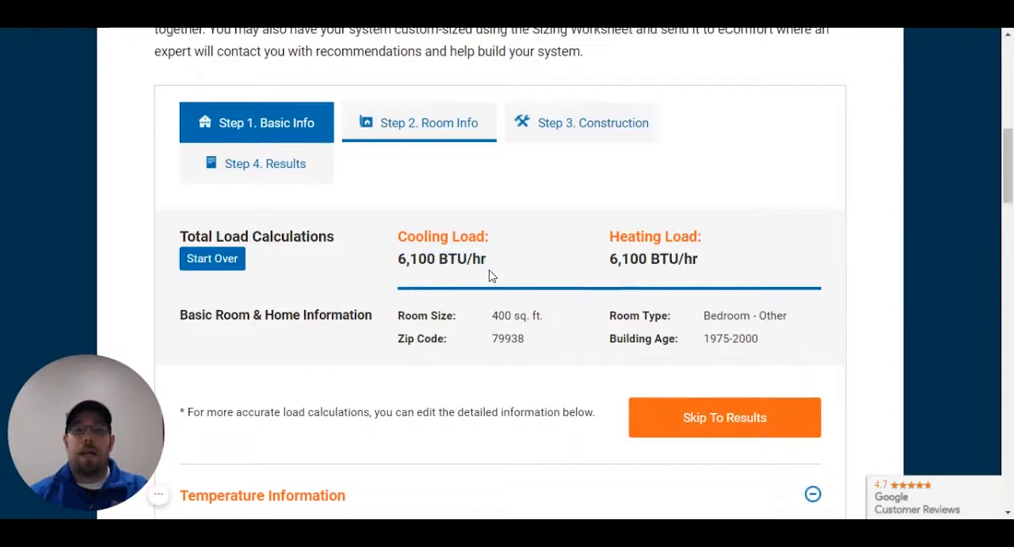
{"action": "mouse_move", "coordinate": [753, 270]}
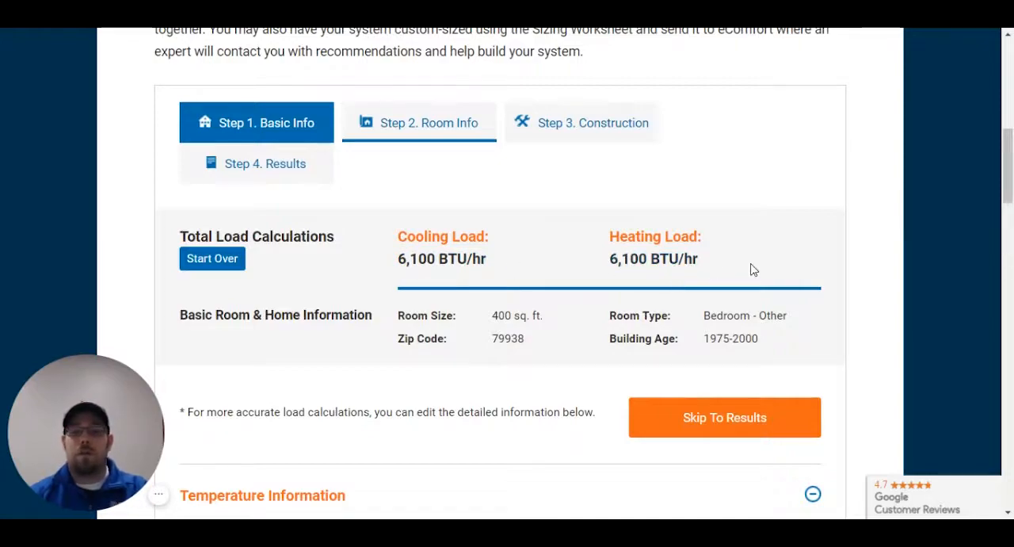
{"action": "scroll", "scroll_direction": "down", "scroll_amount": 3}
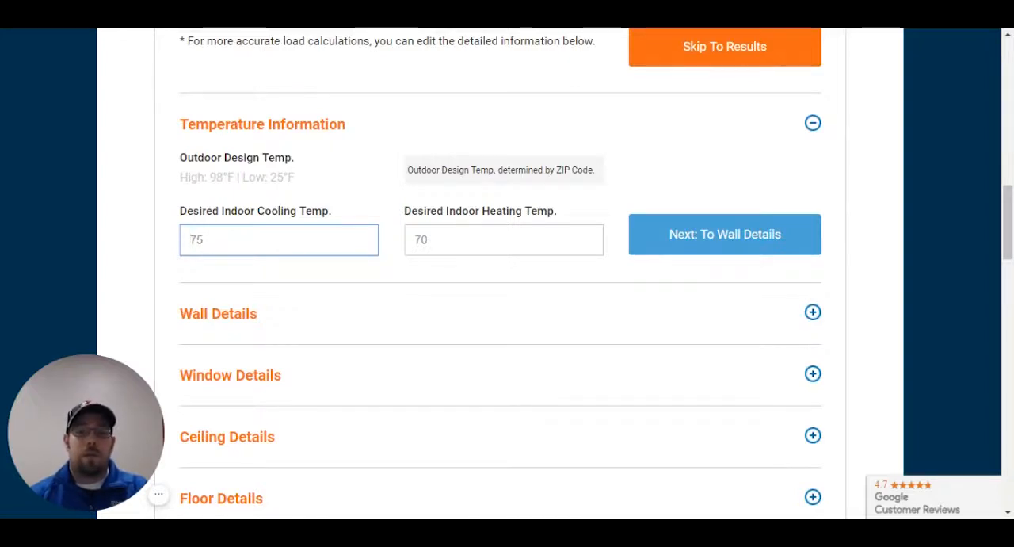
Set desired indoor cooling temperature to 72°F and expand the wall and window details.
{"action": "type", "text": "72"}
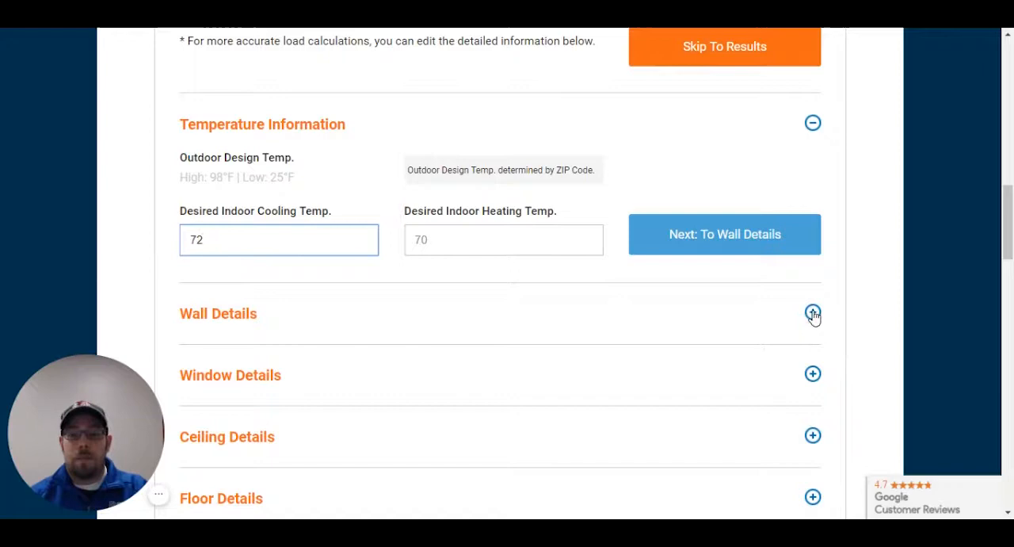
{"action": "left_click", "coordinate": [812, 314]}
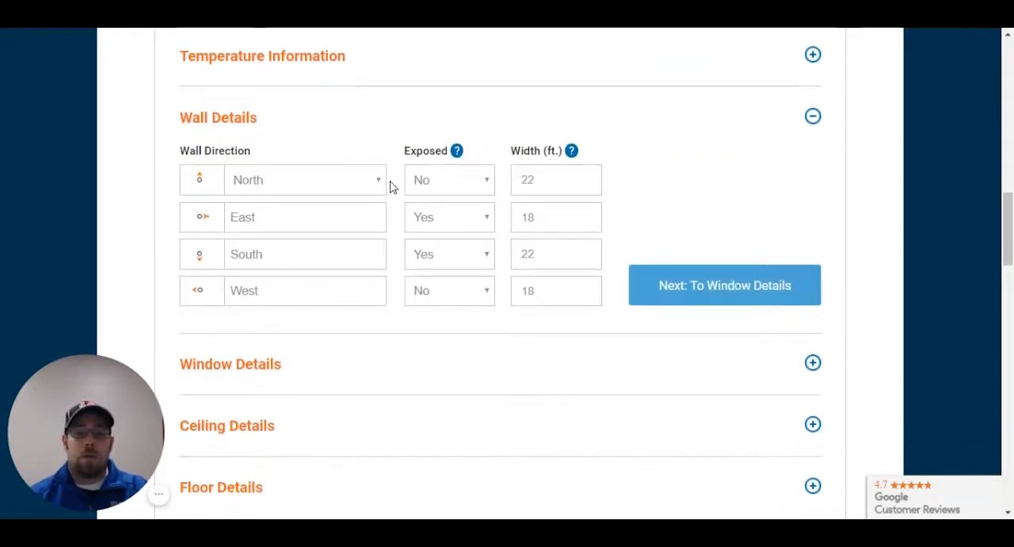
{"action": "left_click", "coordinate": [450, 179]}
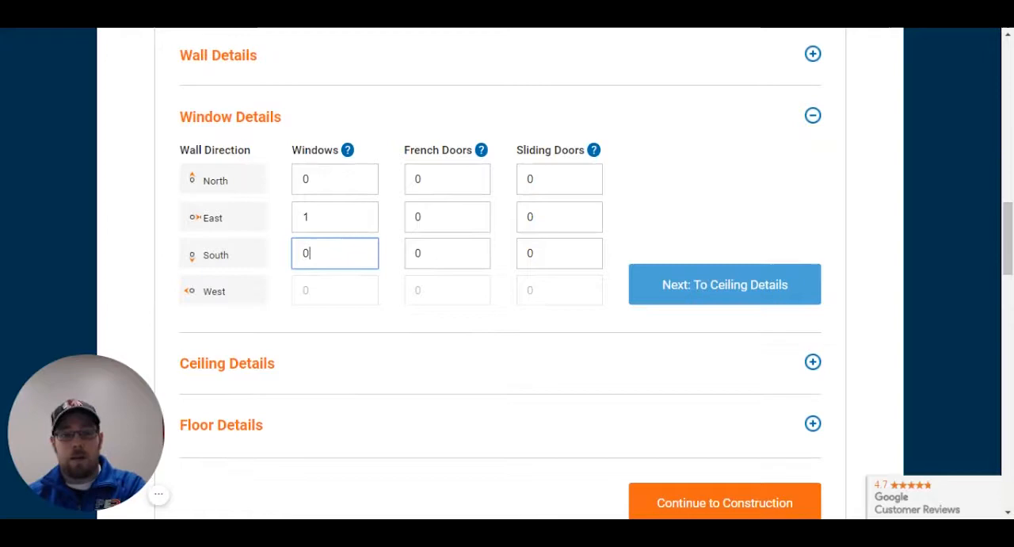
Enter 1 east-facing window in the window details.
{"action": "left_click", "coordinate": [334, 216]}
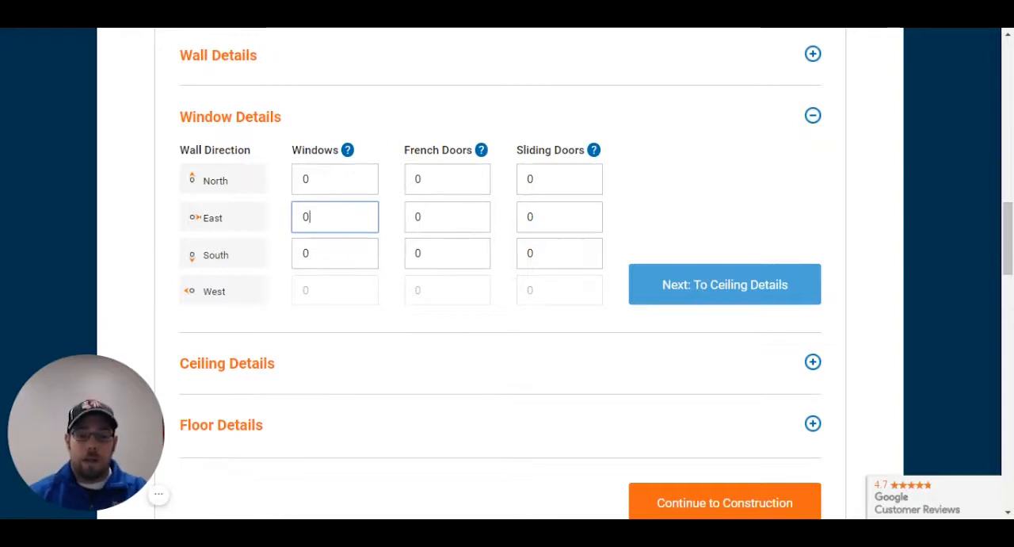
{"action": "type", "text": "1"}
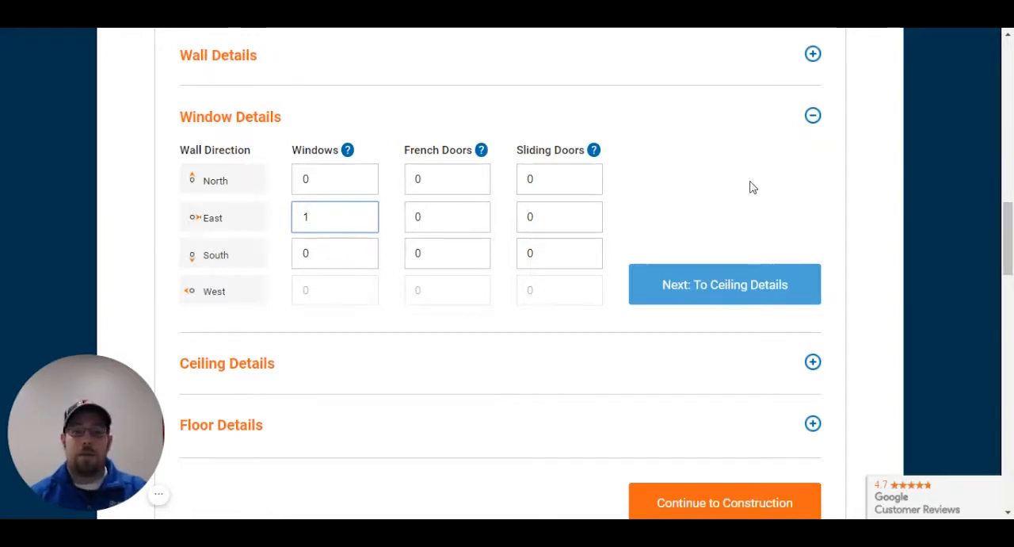
{"action": "scroll", "scroll_direction": "down", "scroll_amount": 3}
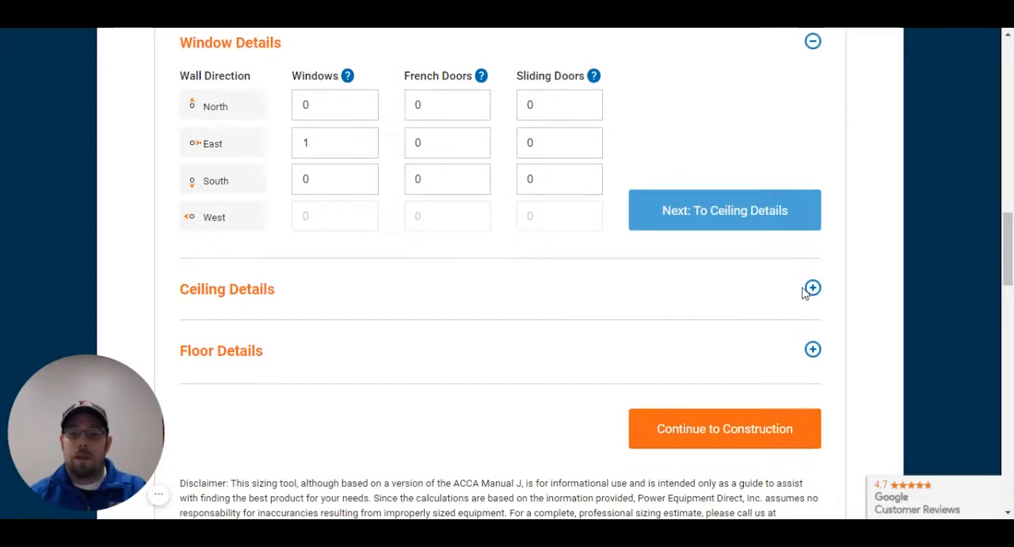
Review ceiling exposure and floor details, then advance to construction (6,900 cooling, 6,000 heating).
{"action": "left_click", "coordinate": [812, 287]}
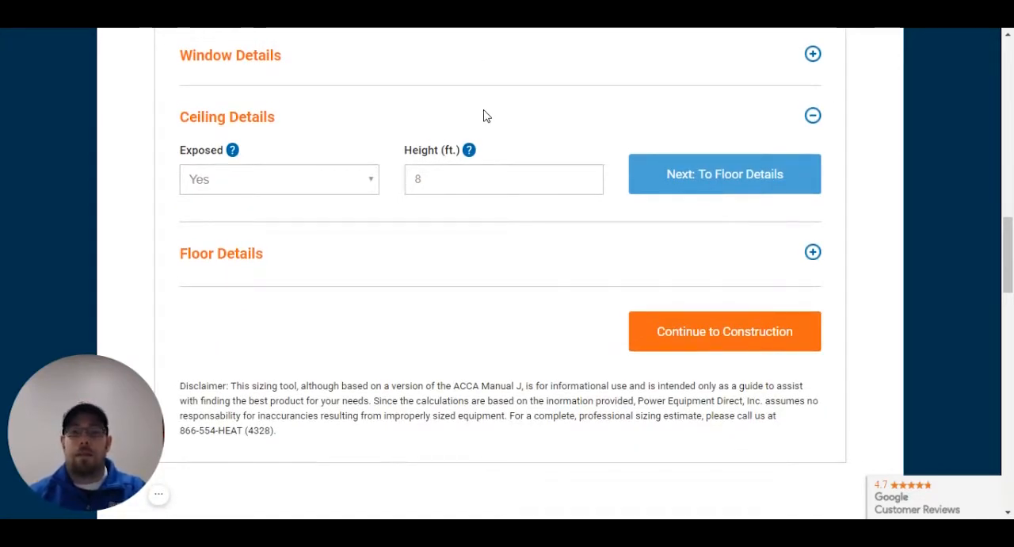
{"action": "left_click", "coordinate": [278, 179]}
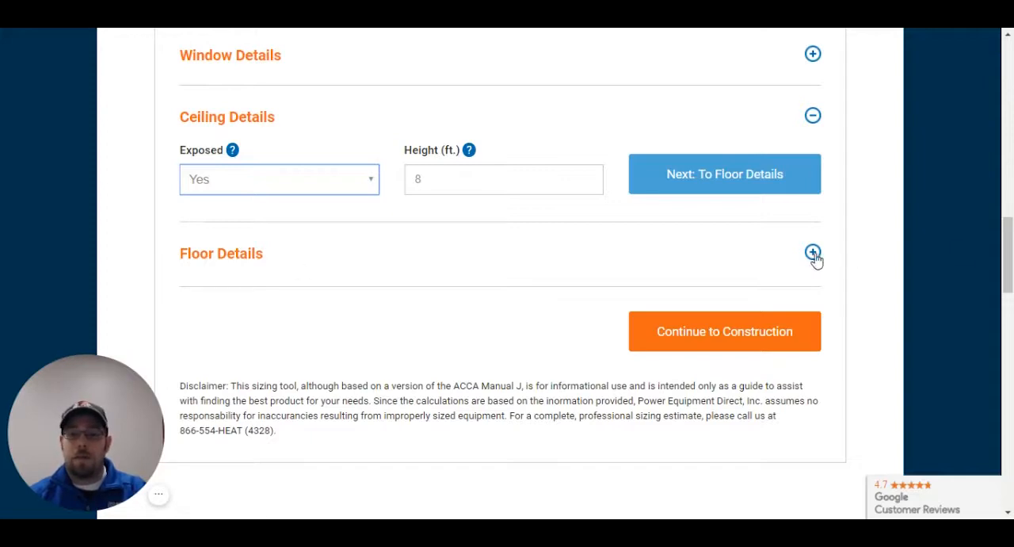
{"action": "left_click", "coordinate": [813, 253]}
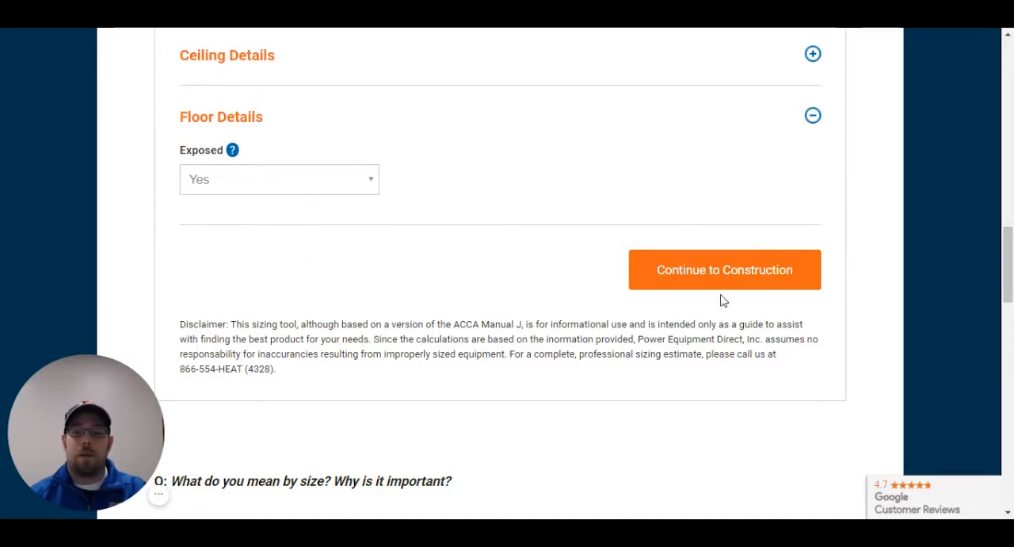
{"action": "left_click", "coordinate": [723, 269]}
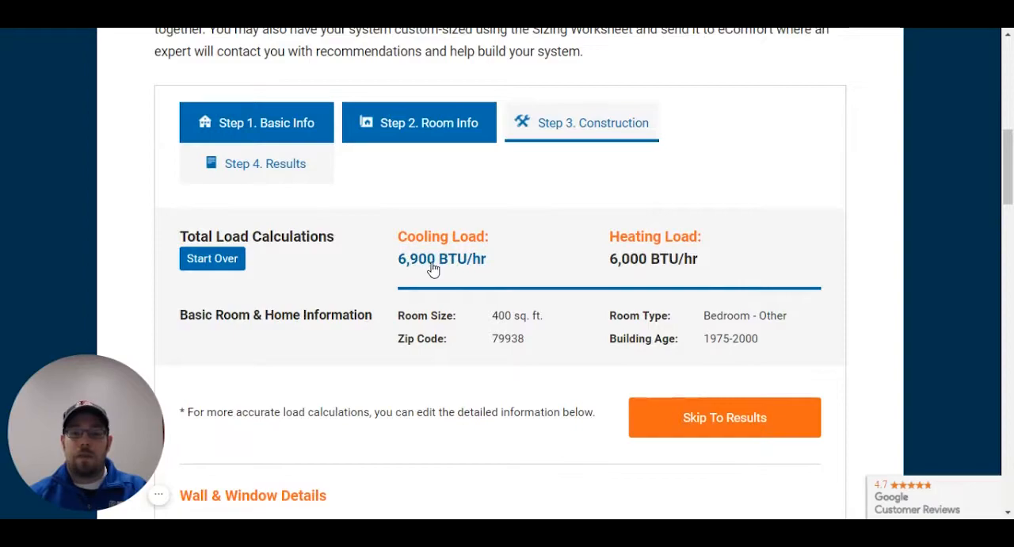
{"action": "mouse_move", "coordinate": [736, 202]}
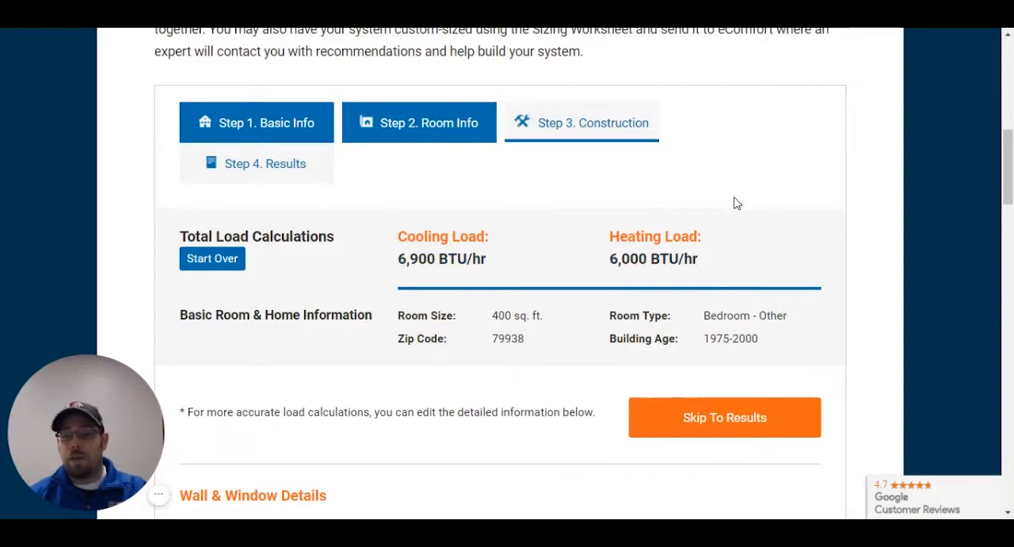
Change the Window Type under Wall & Window Details to Two Pane Low-E.
{"action": "scroll", "scroll_direction": "down", "scroll_amount": 3}
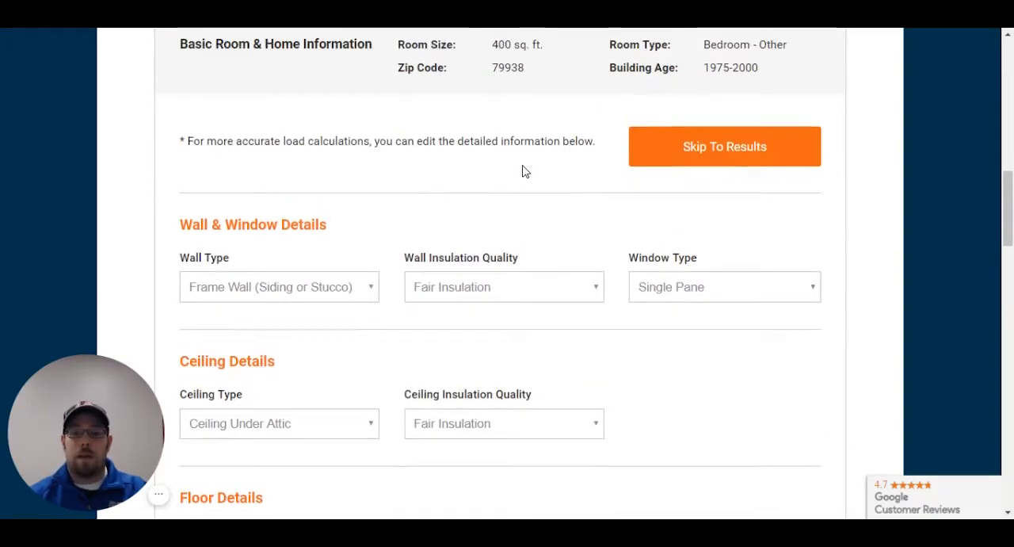
{"action": "scroll", "scroll_direction": "down", "scroll_amount": 3}
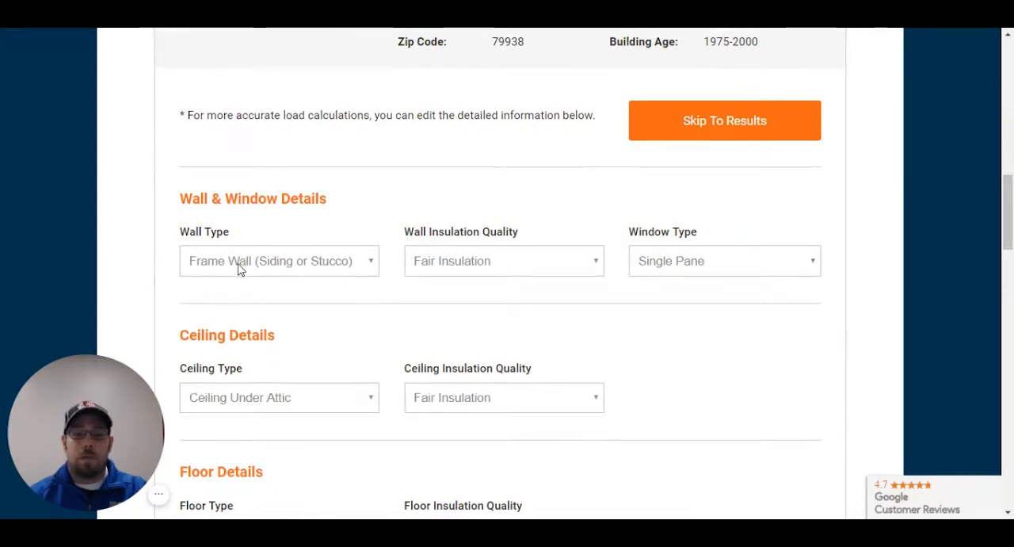
{"action": "mouse_move", "coordinate": [486, 264]}
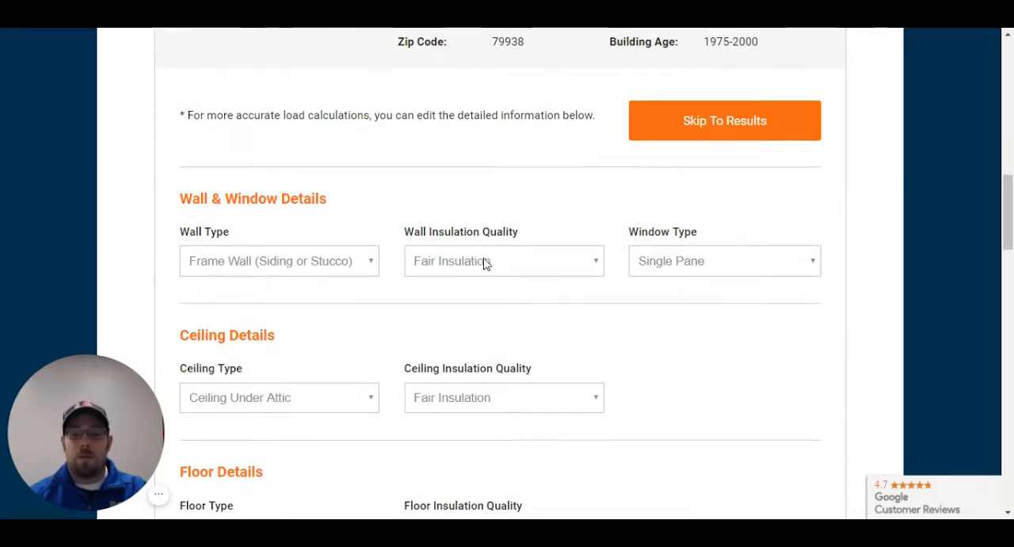
{"action": "left_click", "coordinate": [504, 261]}
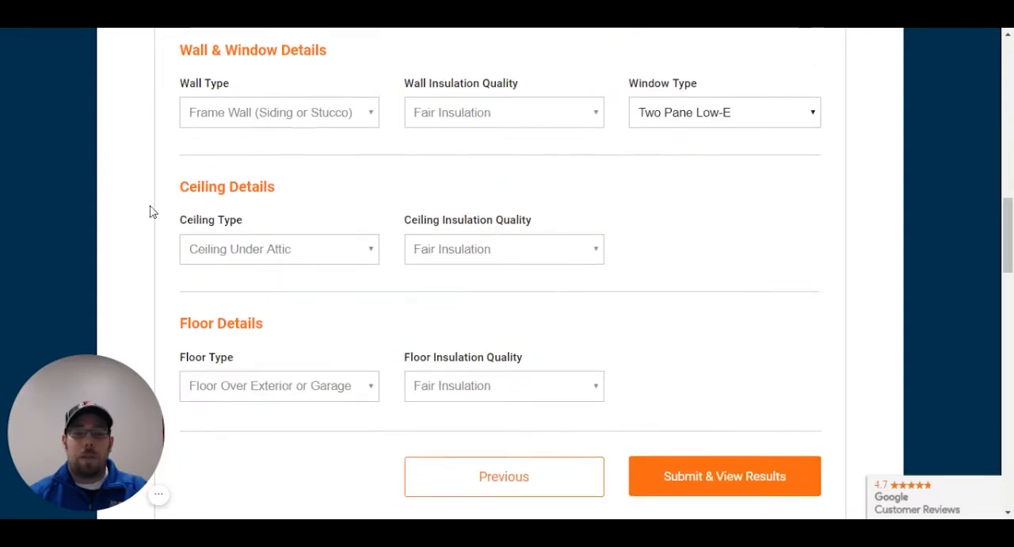
Set the ceiling to Sloped Ceiling (No Attic) with No Insulation.
{"action": "left_click", "coordinate": [279, 249]}
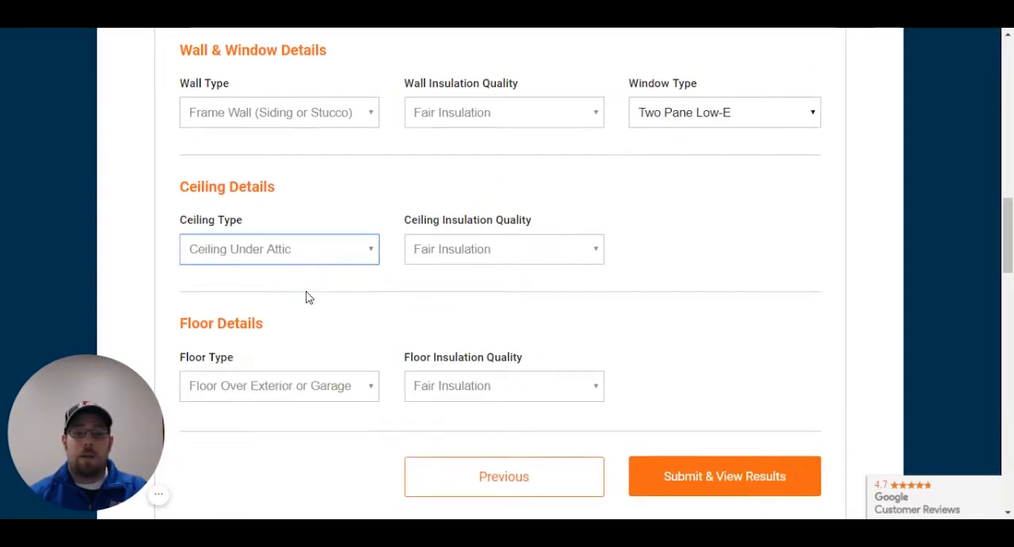
{"action": "left_click", "coordinate": [279, 249]}
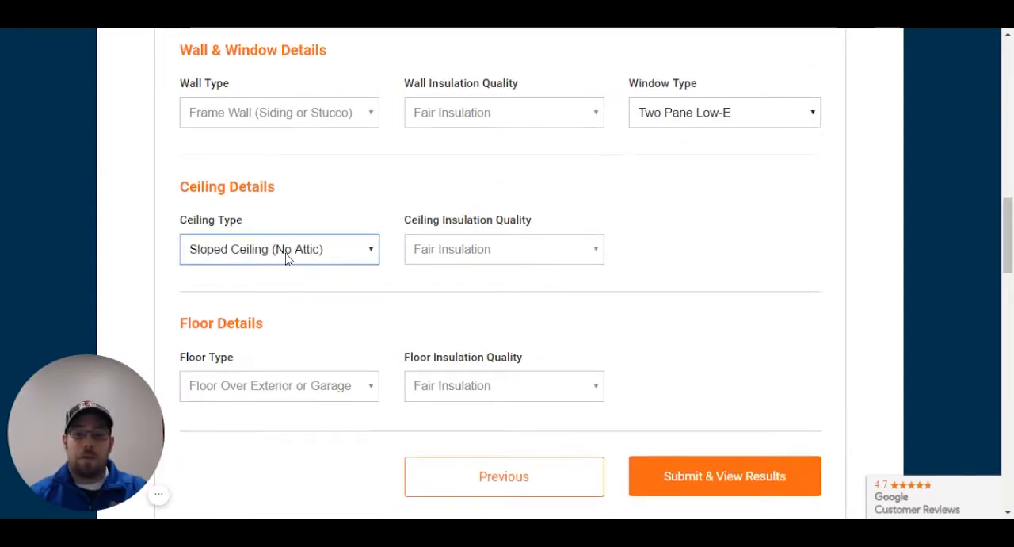
{"action": "left_click", "coordinate": [504, 249]}
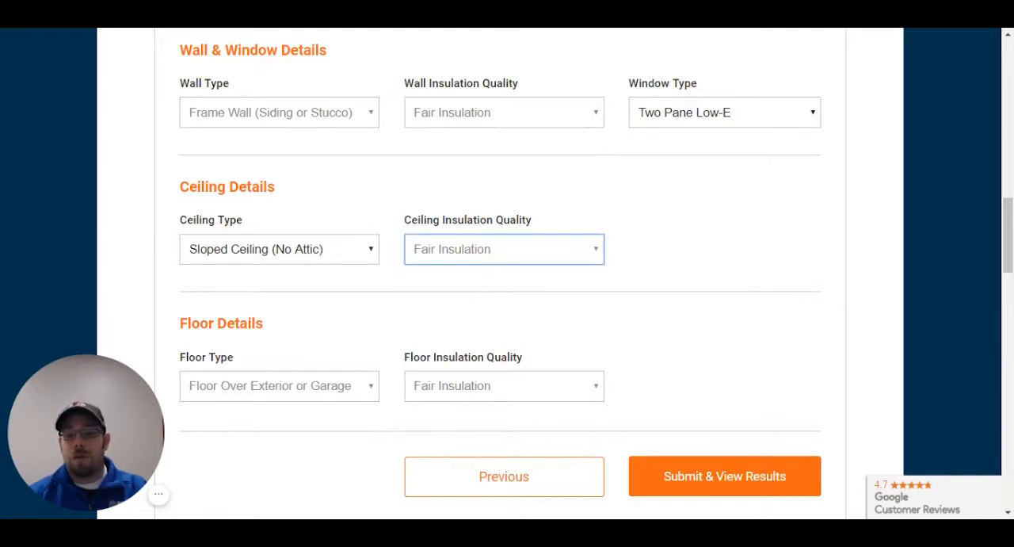
{"action": "left_click", "coordinate": [504, 249]}
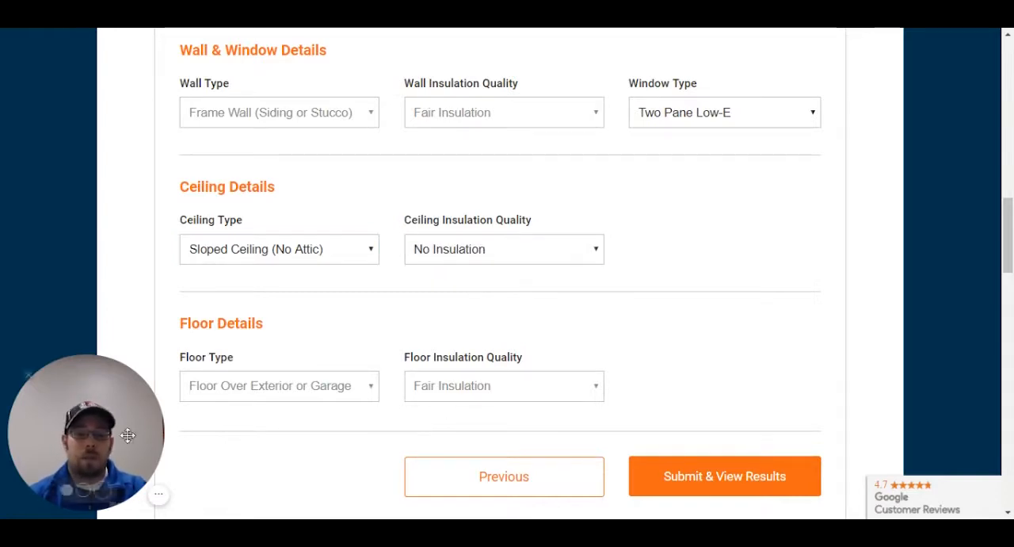
Submit construction details and view results: 16,600 BTU/hr cooling, 14,800 BTU/hr heating.
{"action": "left_click", "coordinate": [279, 386]}
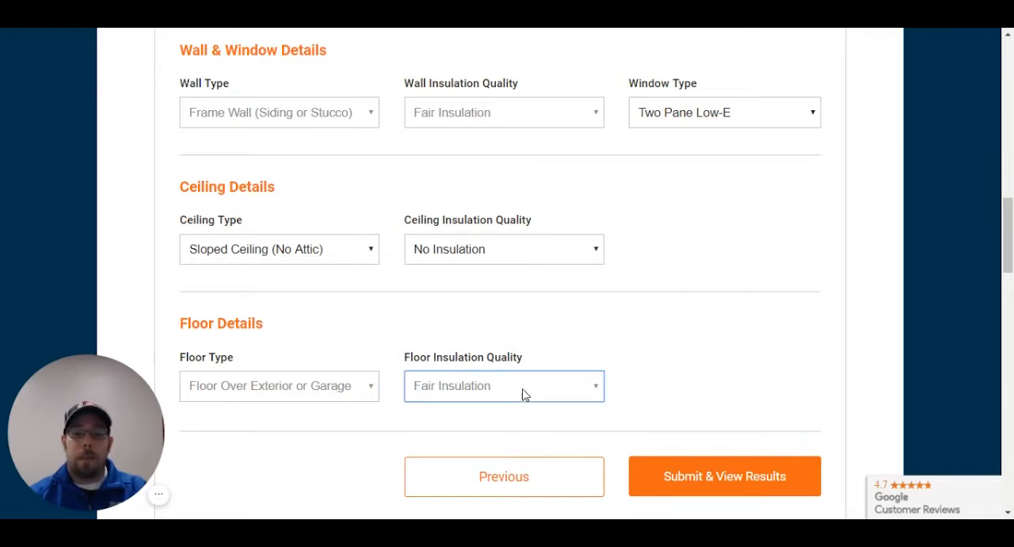
{"action": "left_click", "coordinate": [504, 385]}
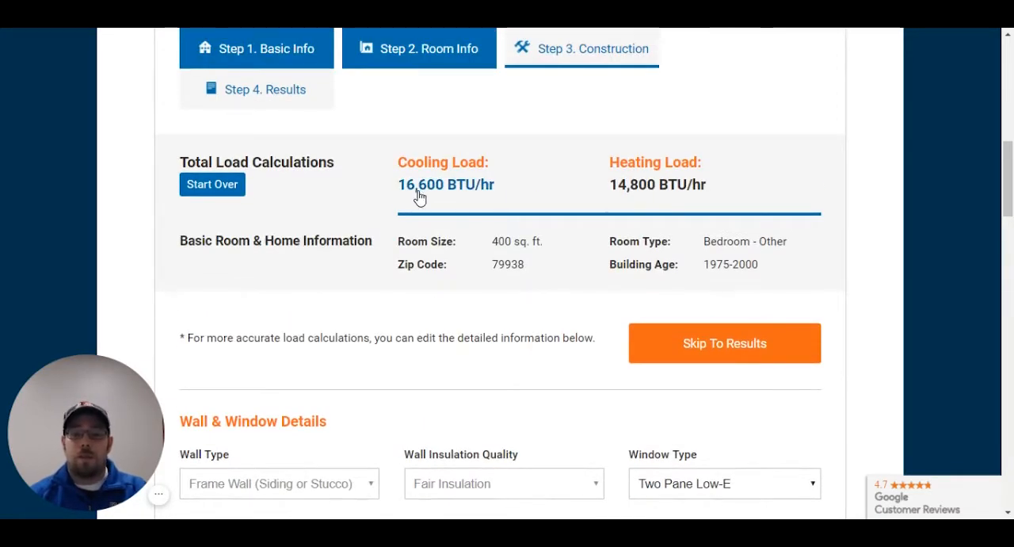
{"action": "mouse_move", "coordinate": [652, 200]}
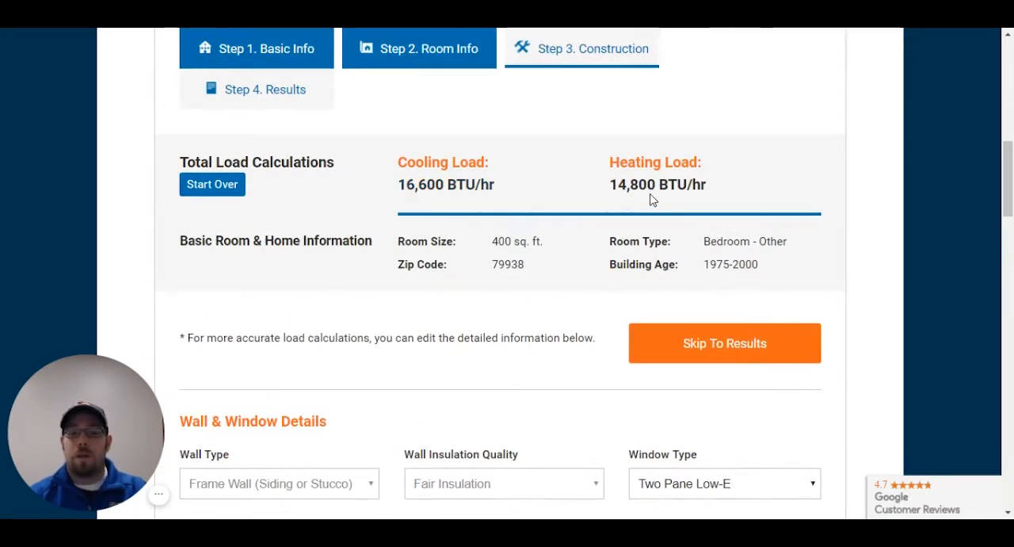
{"action": "left_click", "coordinate": [723, 343]}
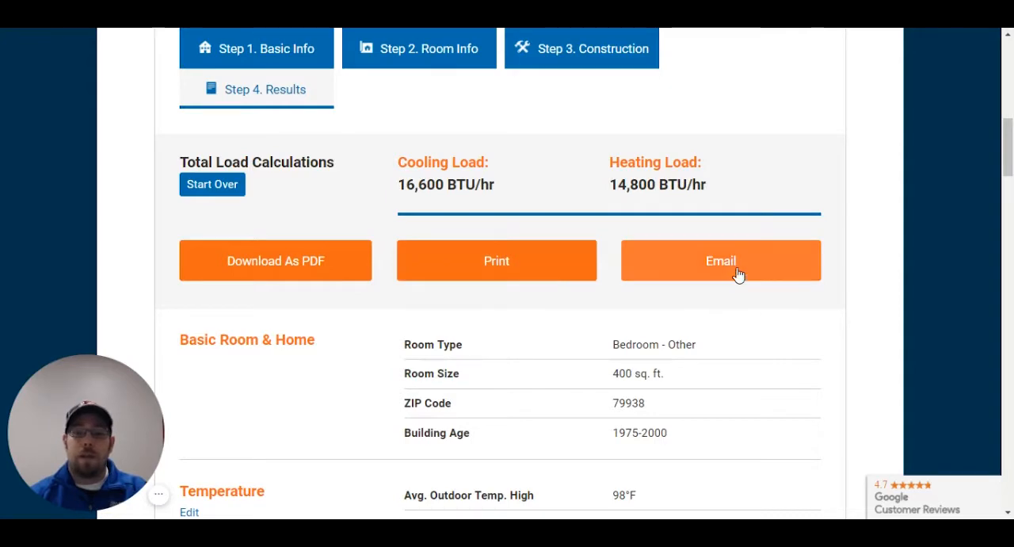
{"action": "mouse_move", "coordinate": [434, 190]}
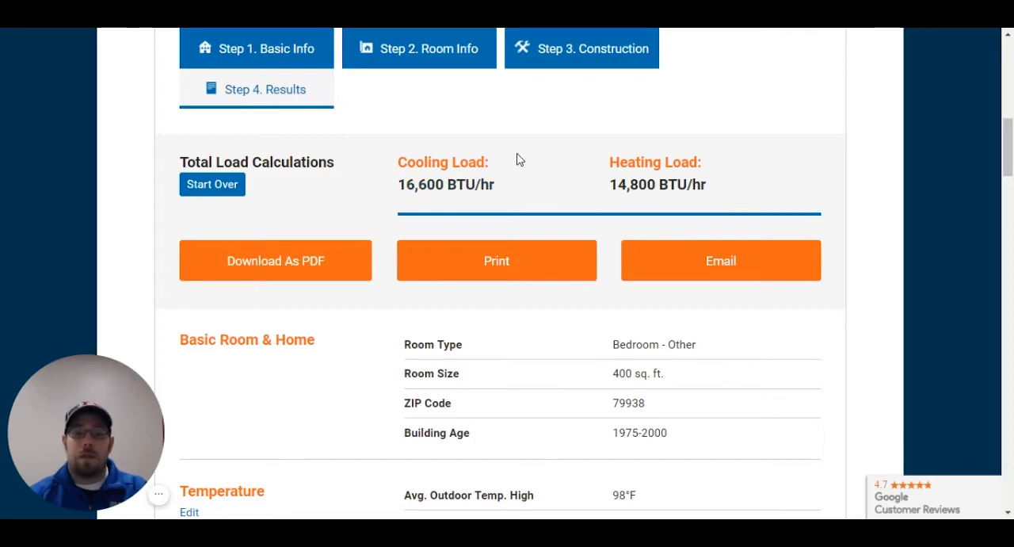
{"action": "mouse_move", "coordinate": [387, 189]}
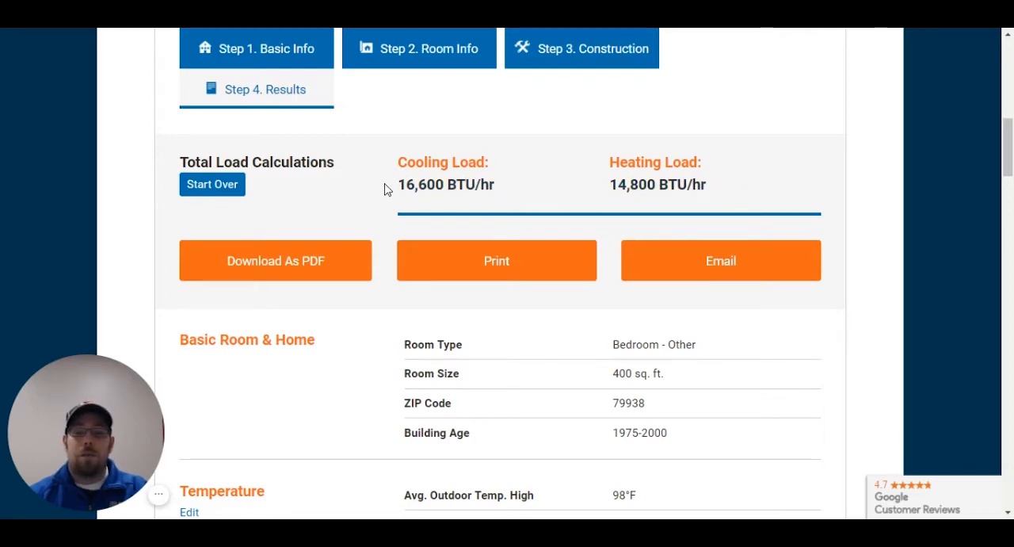
{"action": "mouse_move", "coordinate": [733, 203]}
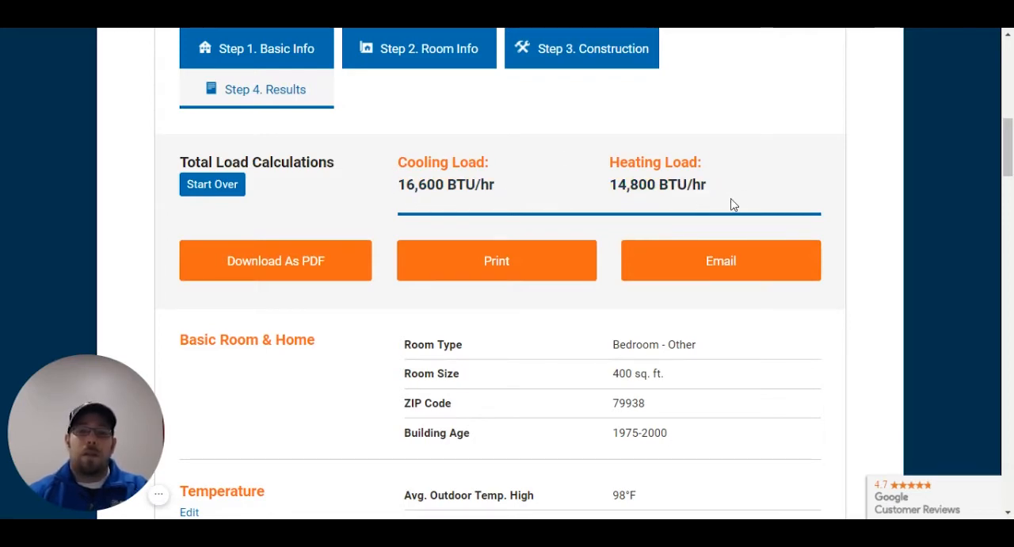